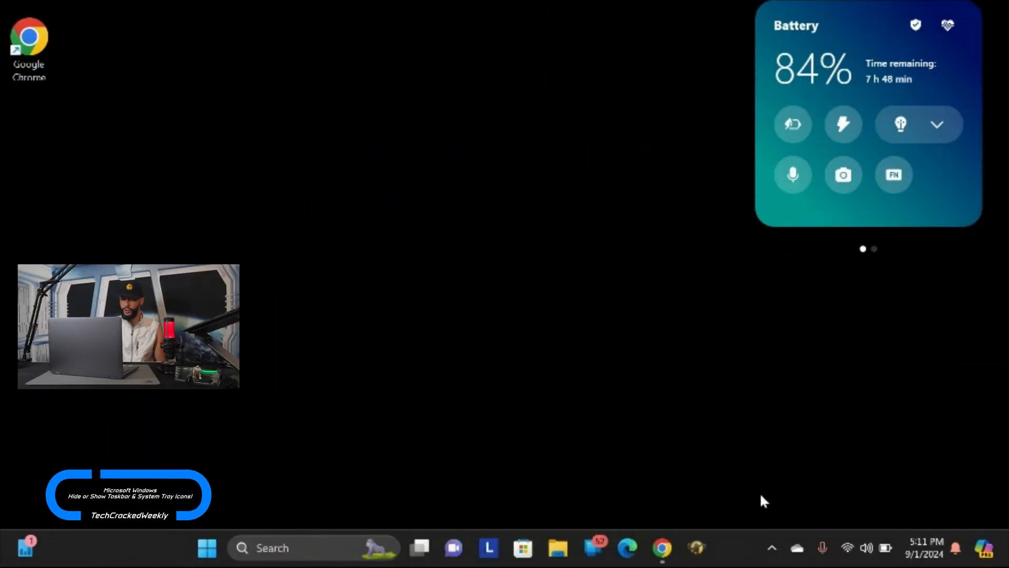
Right-click an empty spot on the taskbar to show its shortcut menu.
right_click(727, 547)
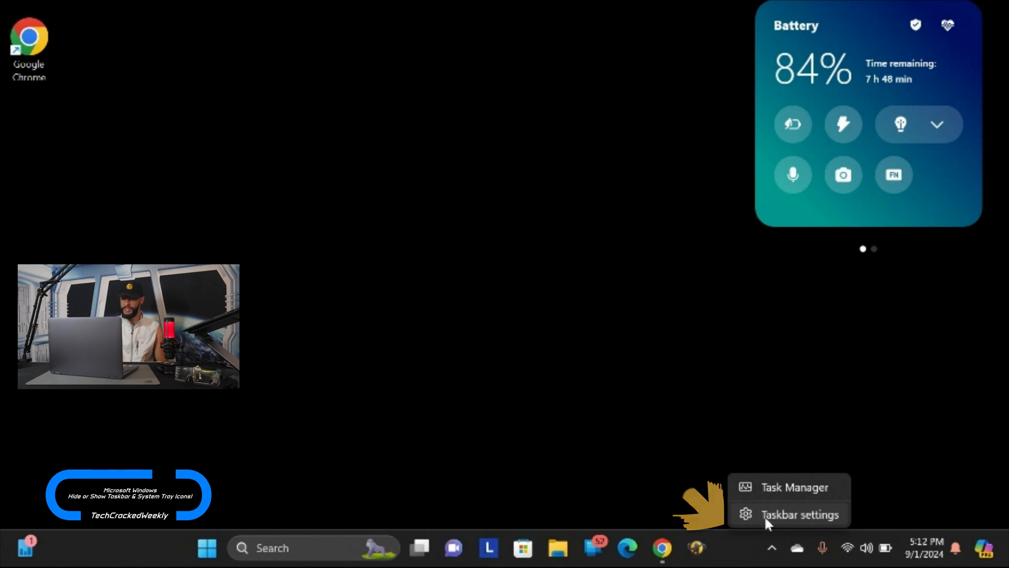
Open Taskbar settings and try Search as 'icon and label', then 'icon only'.
left_click(800, 514)
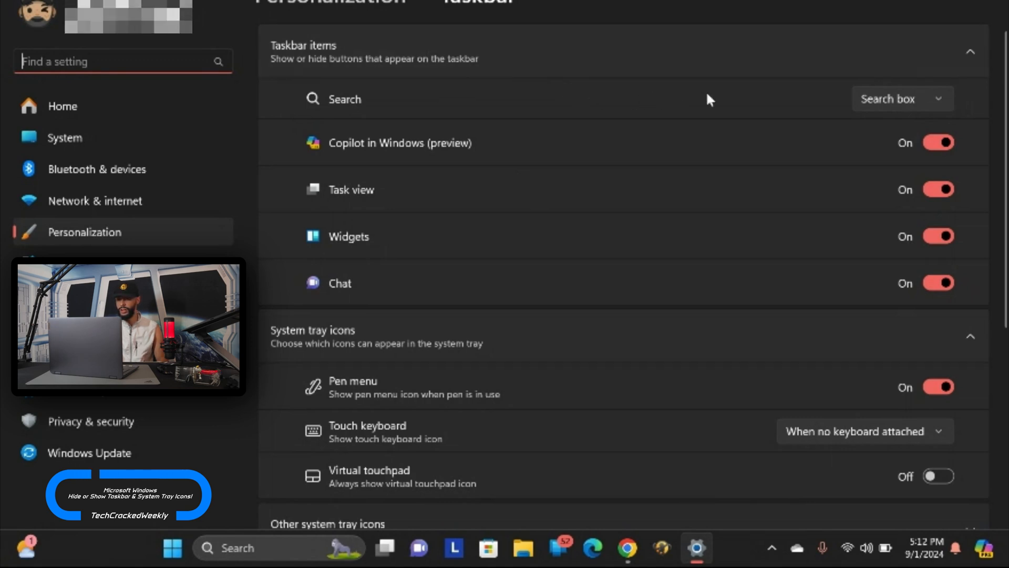
mouse_move(946, 108)
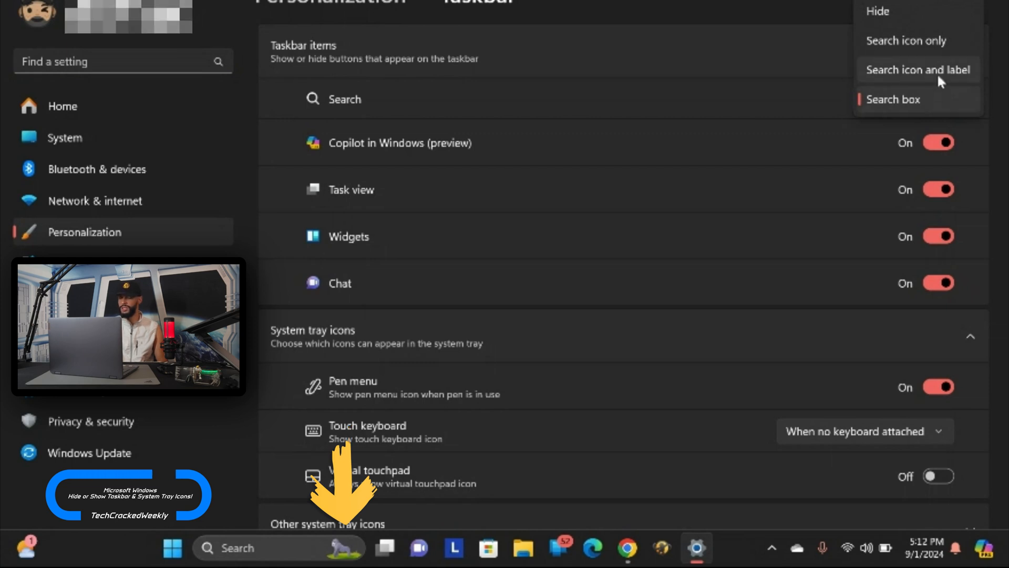
left_click(917, 69)
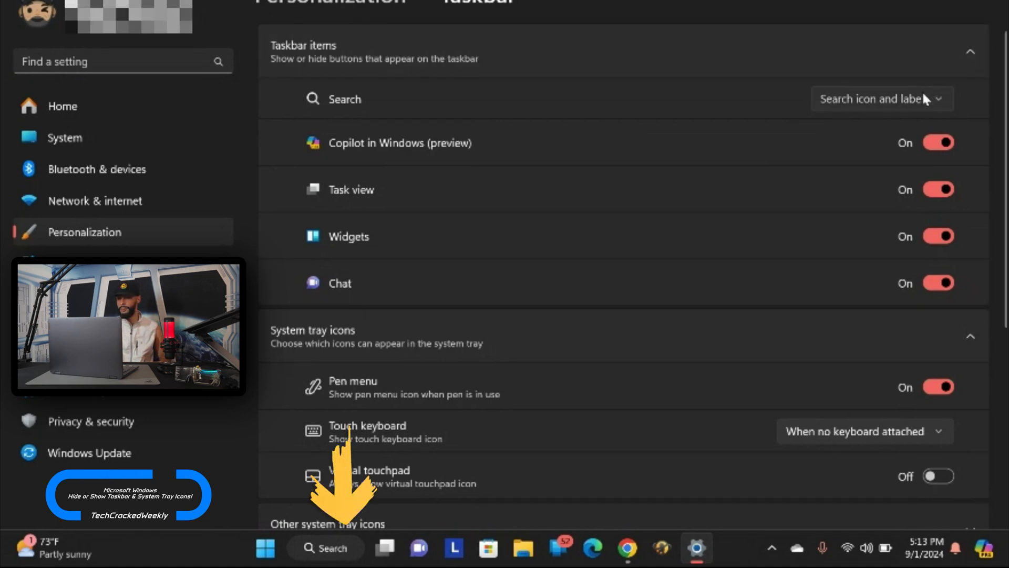
left_click(881, 98)
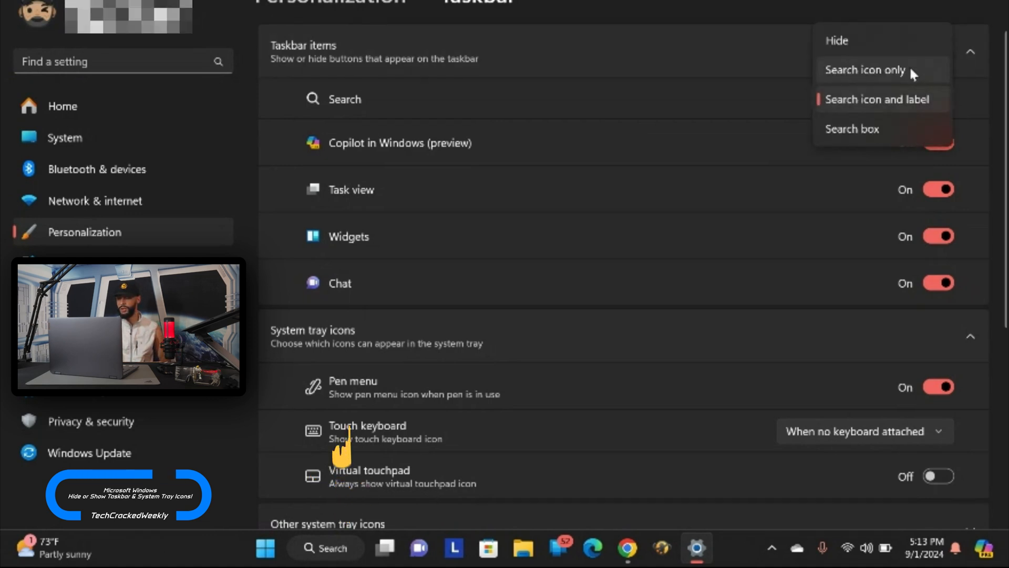
left_click(865, 70)
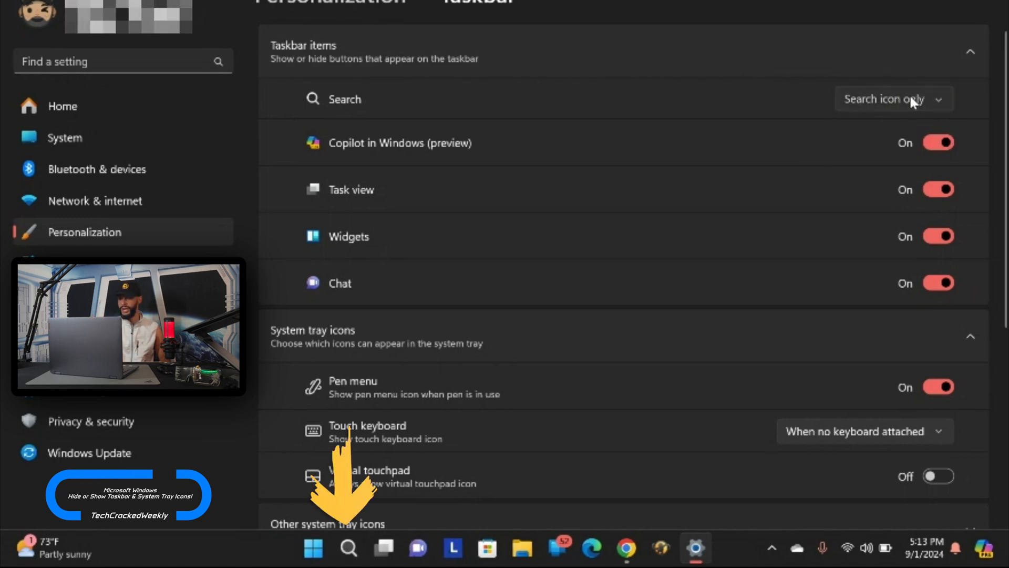
left_click(892, 98)
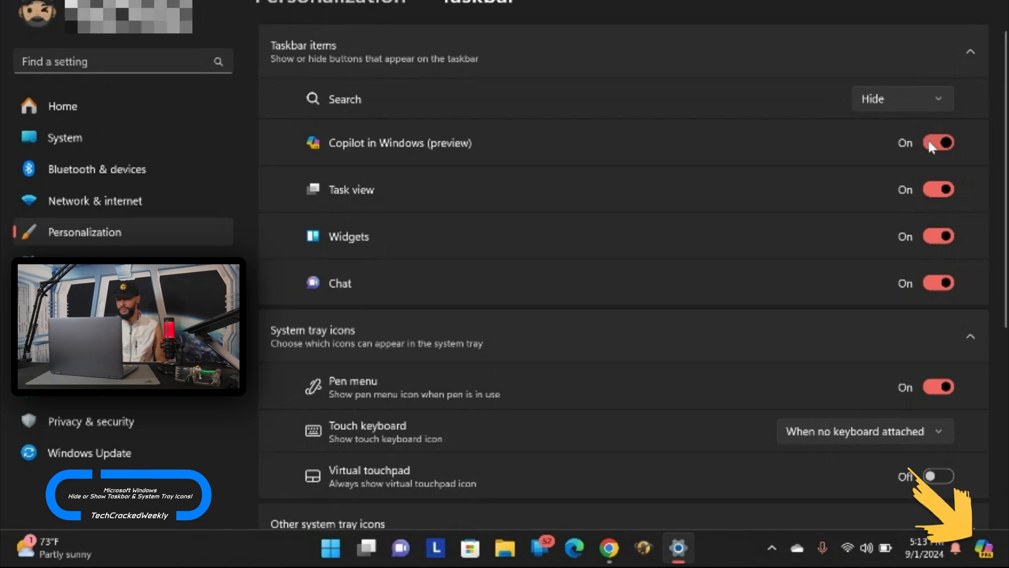
Toggle Copilot, Task view and Widgets off and back on, then turn Chat off.
left_click(939, 143)
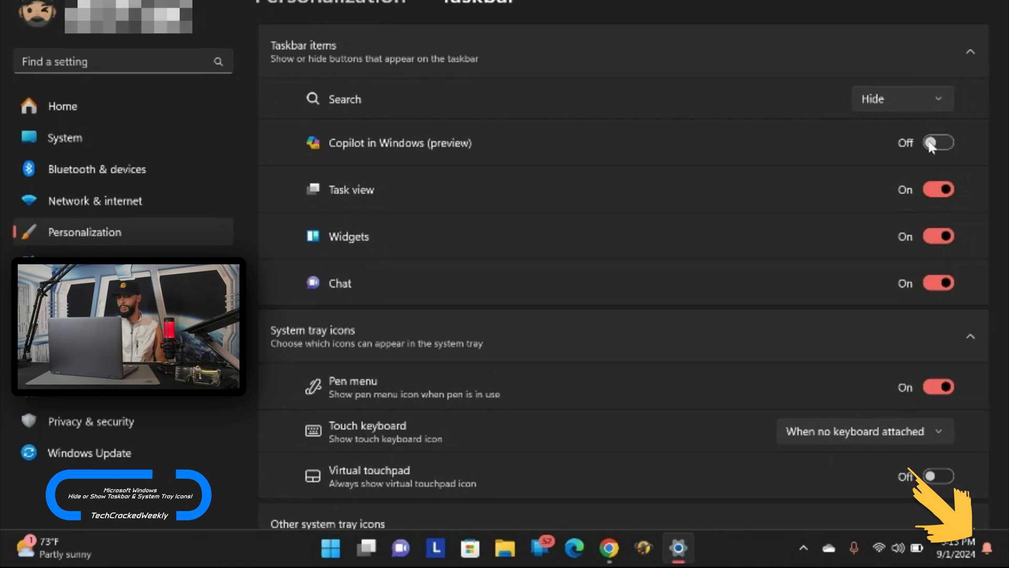
left_click(937, 143)
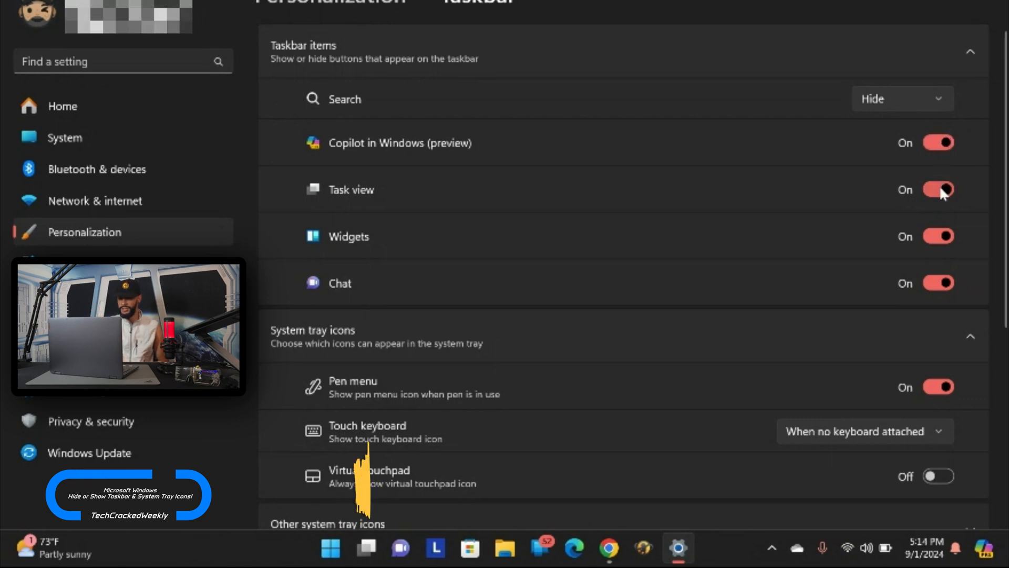
left_click(938, 189)
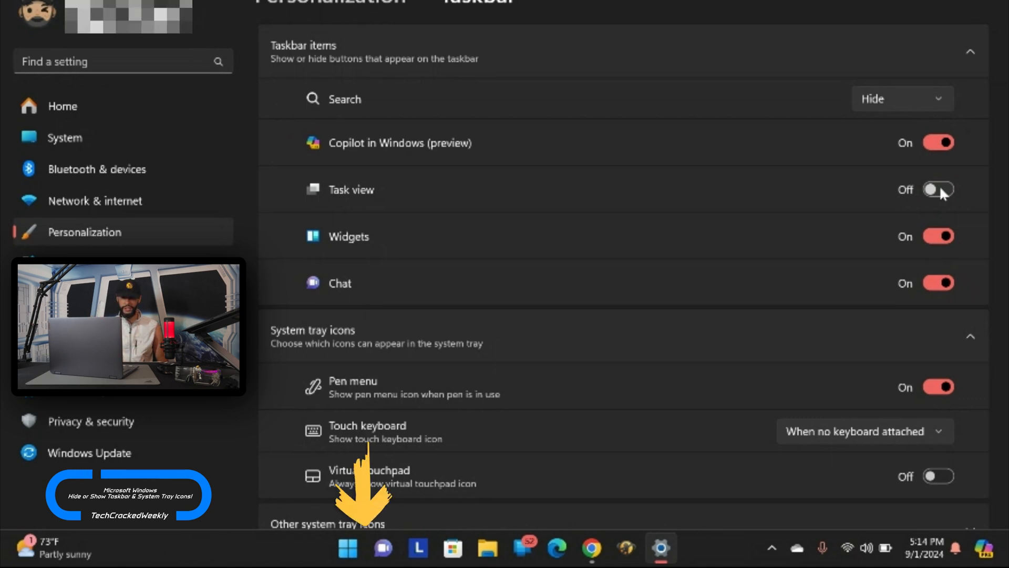
left_click(937, 189)
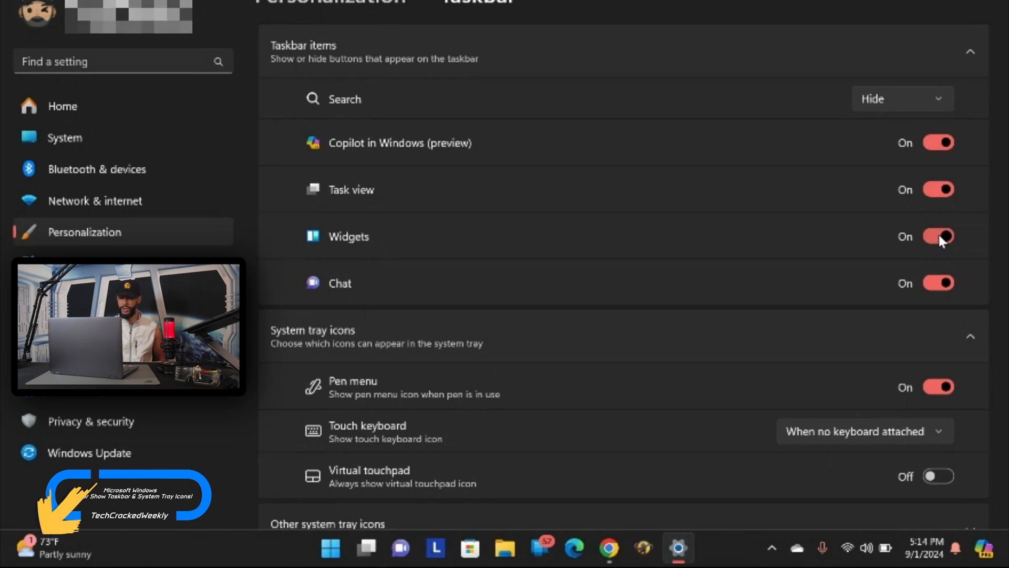
left_click(938, 236)
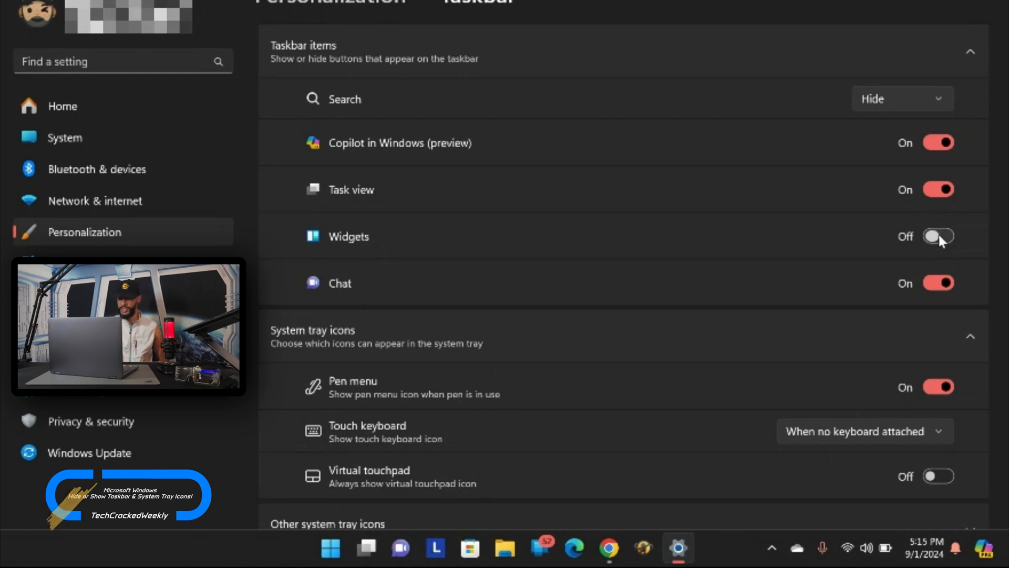
left_click(937, 236)
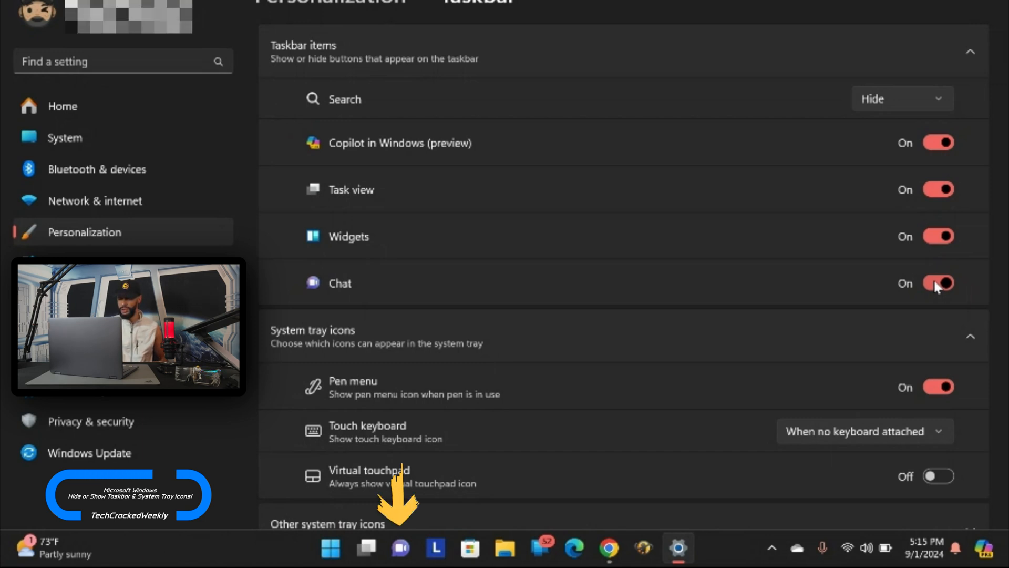
left_click(938, 283)
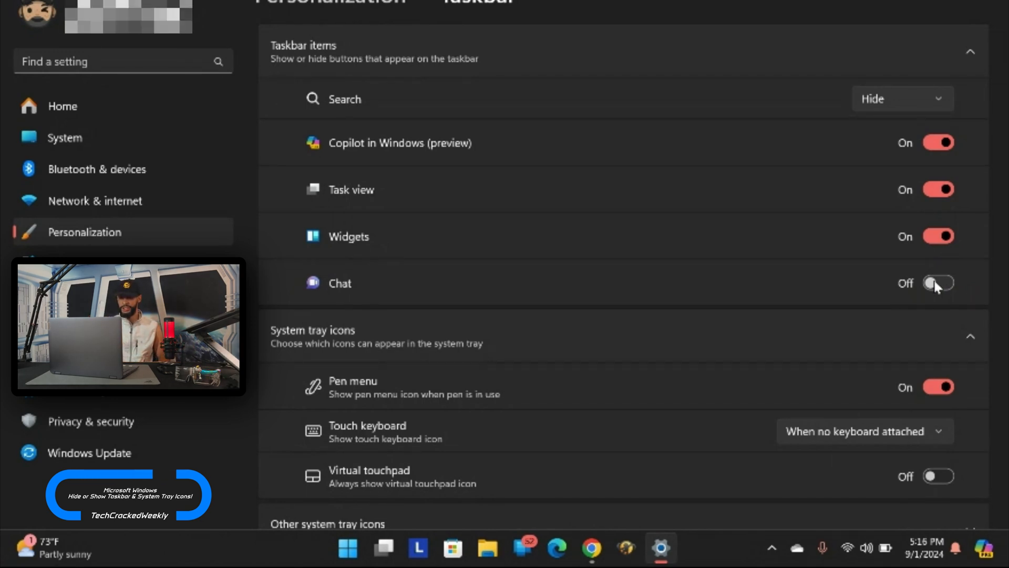
scroll("down", 3)
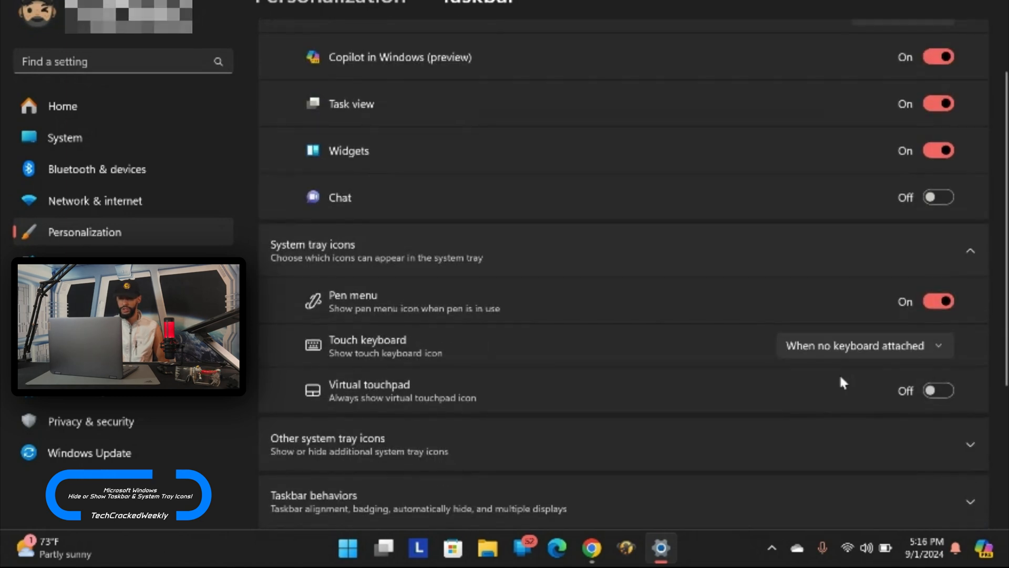
scroll("down", 3)
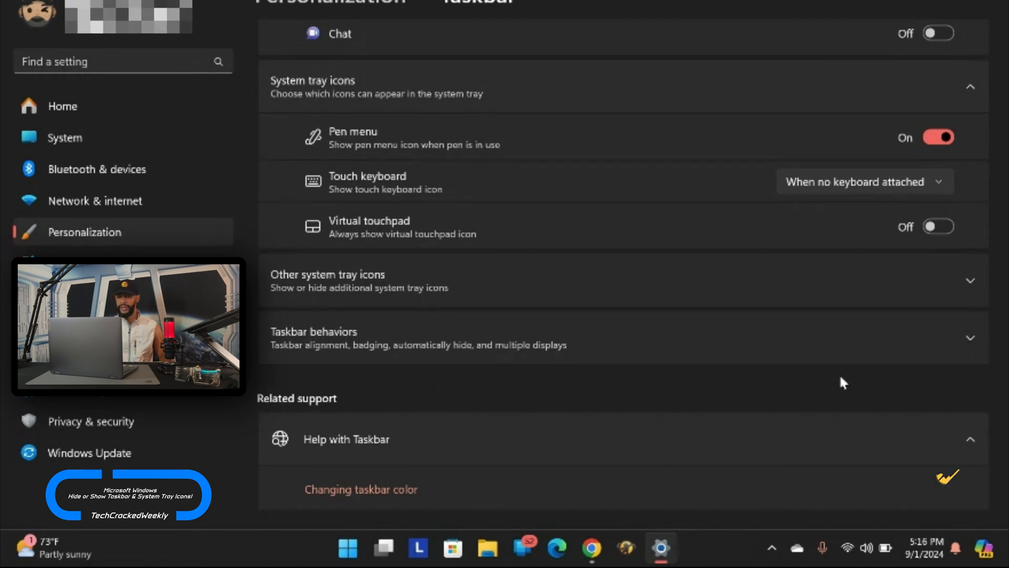
mouse_move(914, 210)
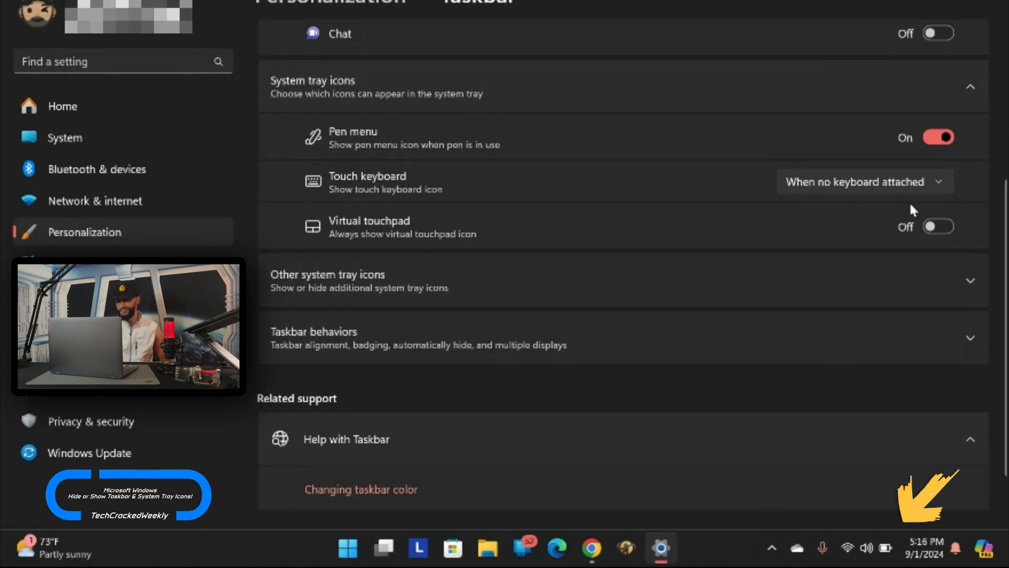
mouse_move(935, 158)
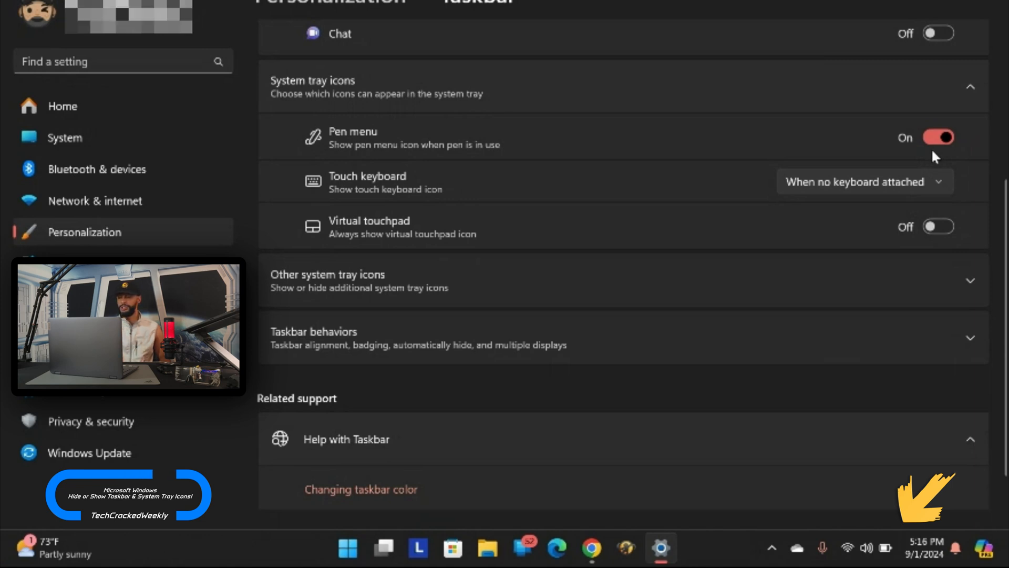
left_click(937, 137)
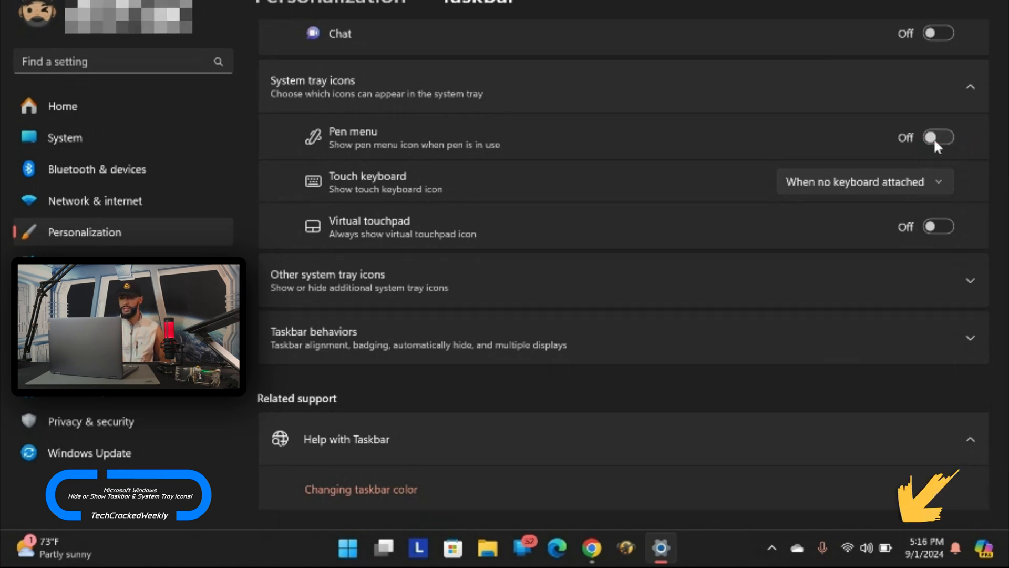
left_click(937, 137)
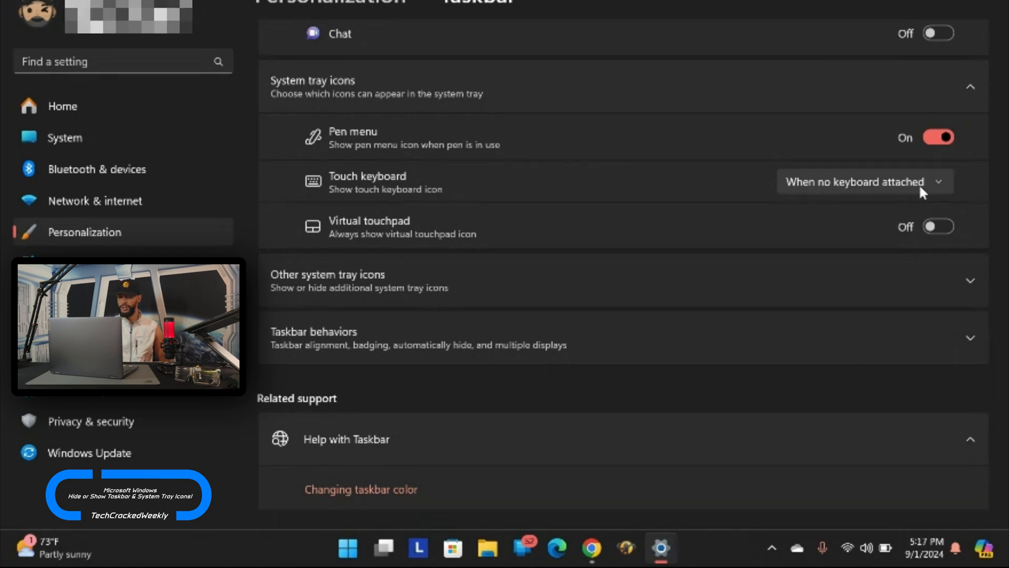
left_click(863, 181)
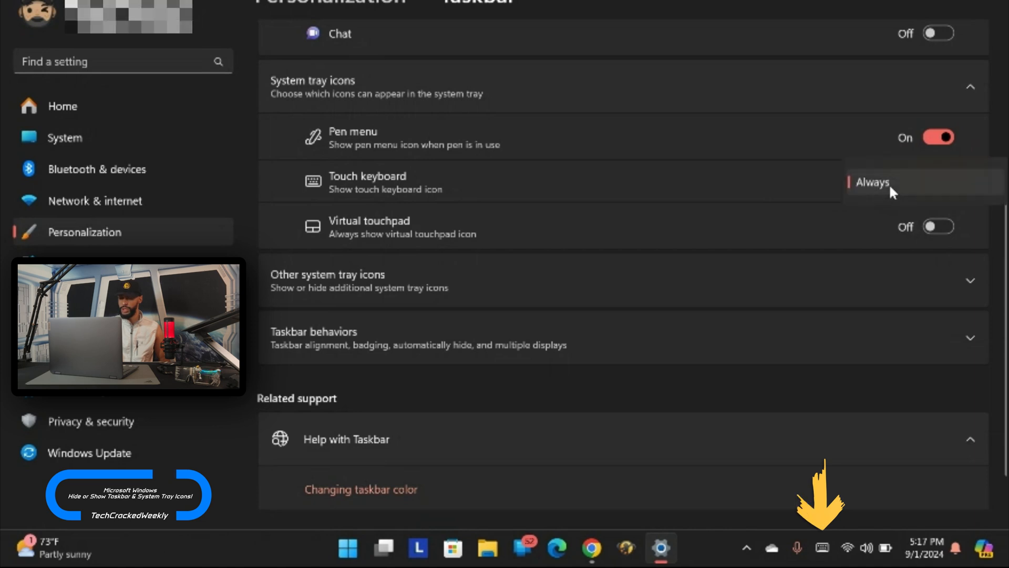
left_click(872, 182)
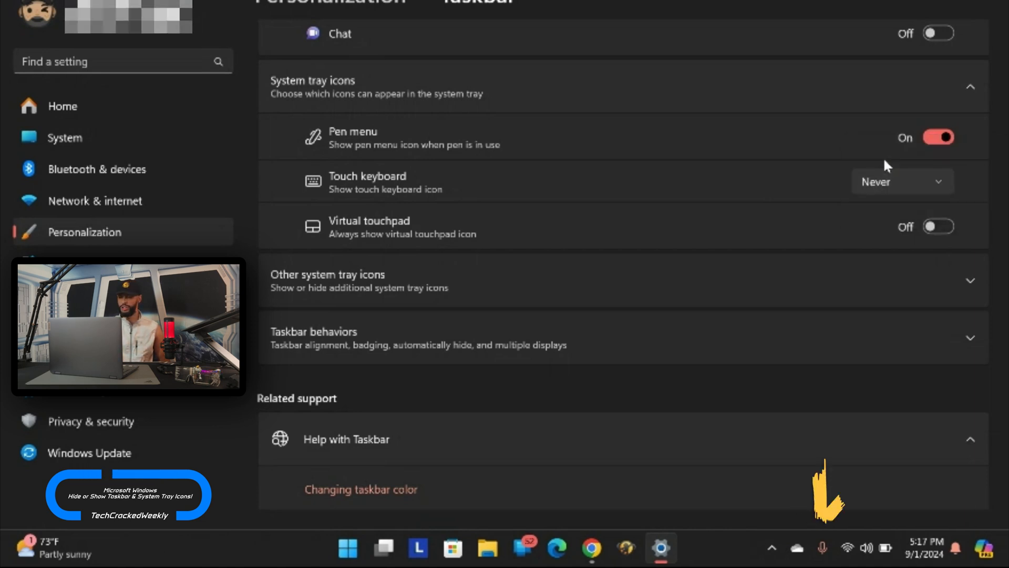
left_click(901, 181)
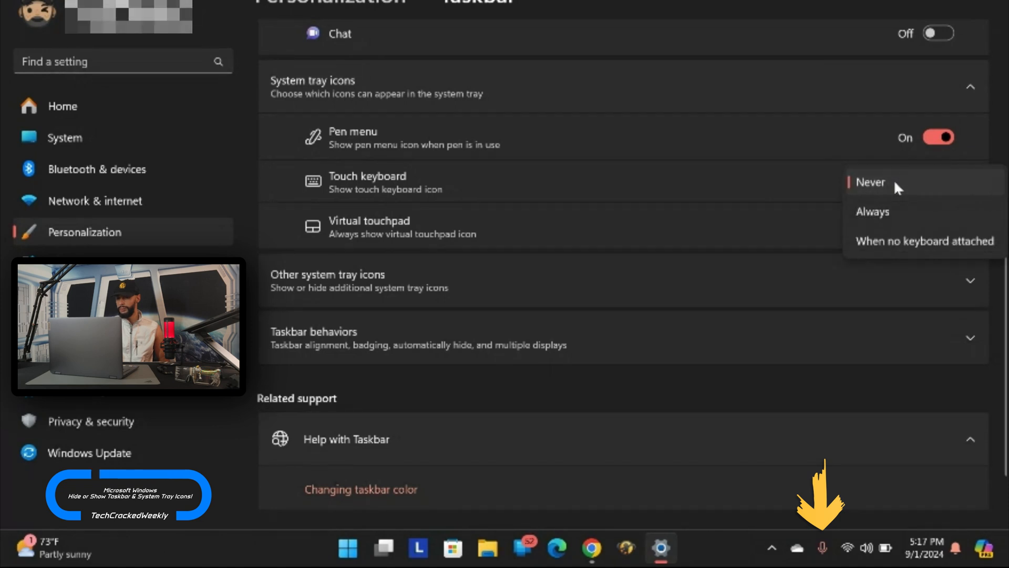
left_click(924, 241)
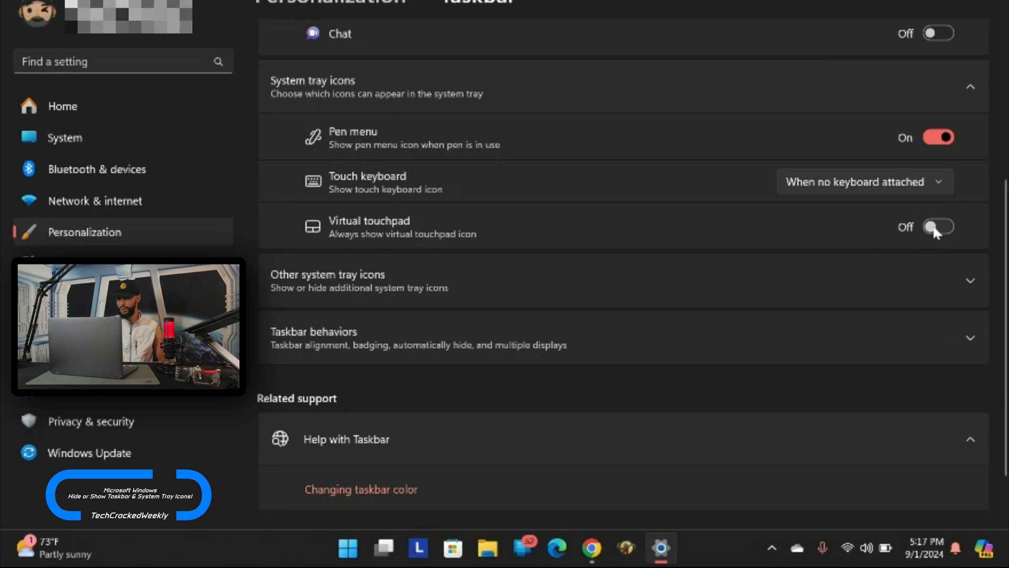
left_click(938, 227)
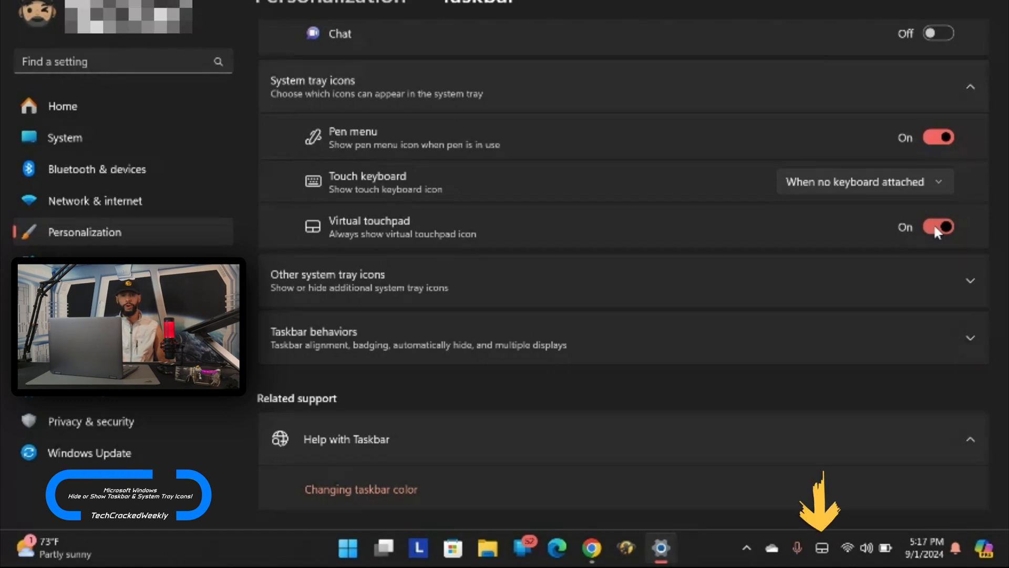
left_click(939, 226)
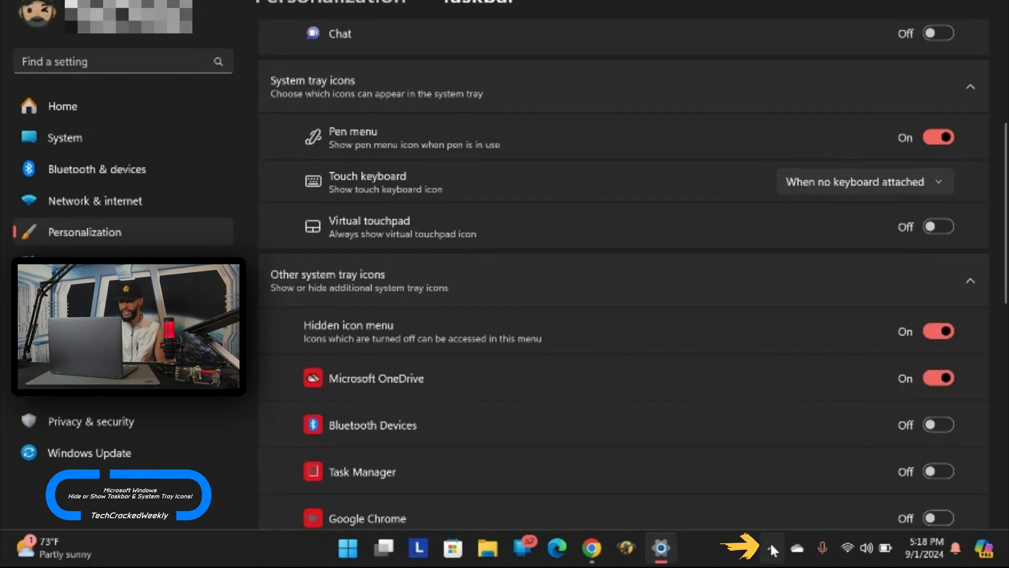
mouse_move(771, 548)
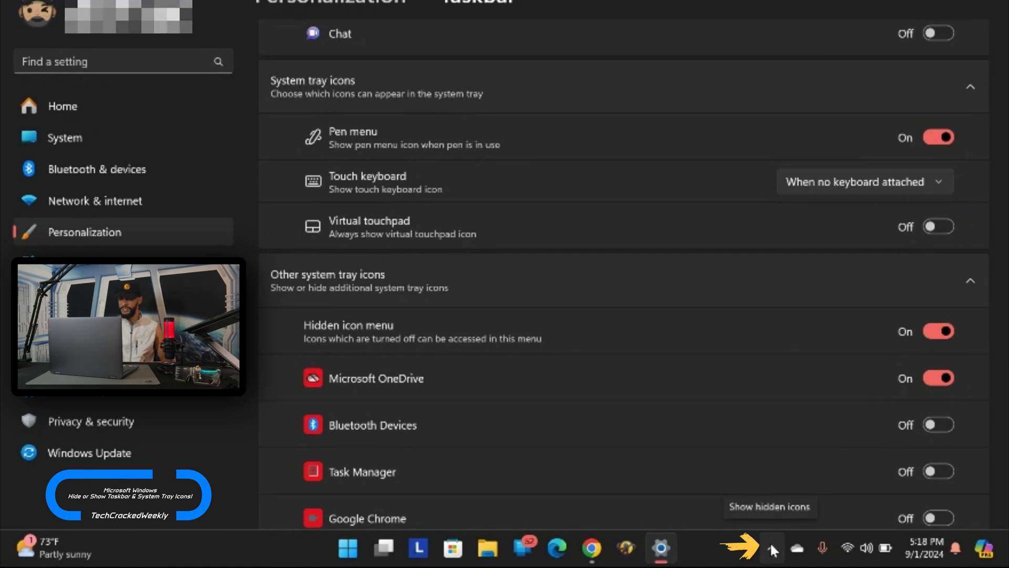
left_click(771, 548)
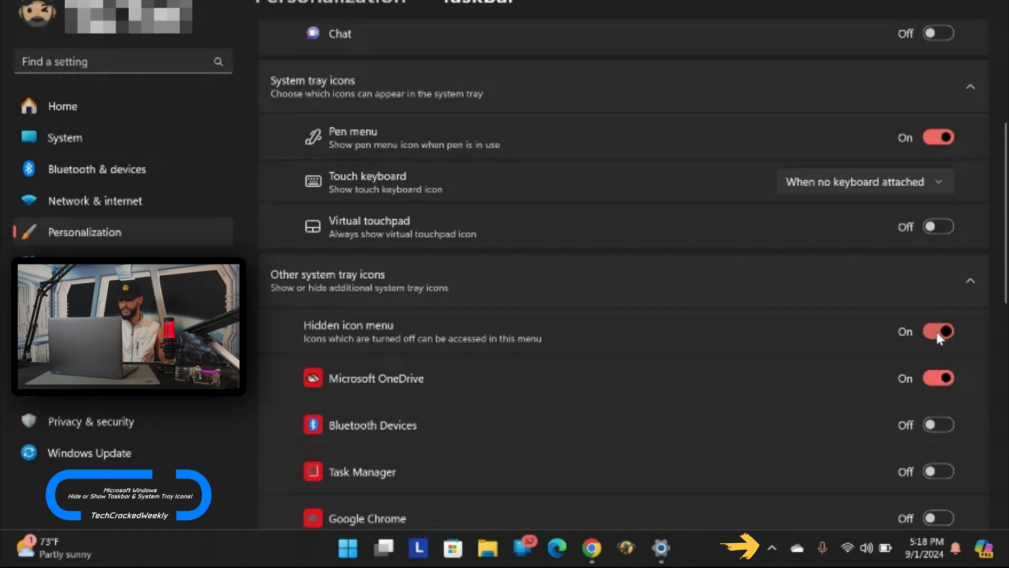
left_click(938, 331)
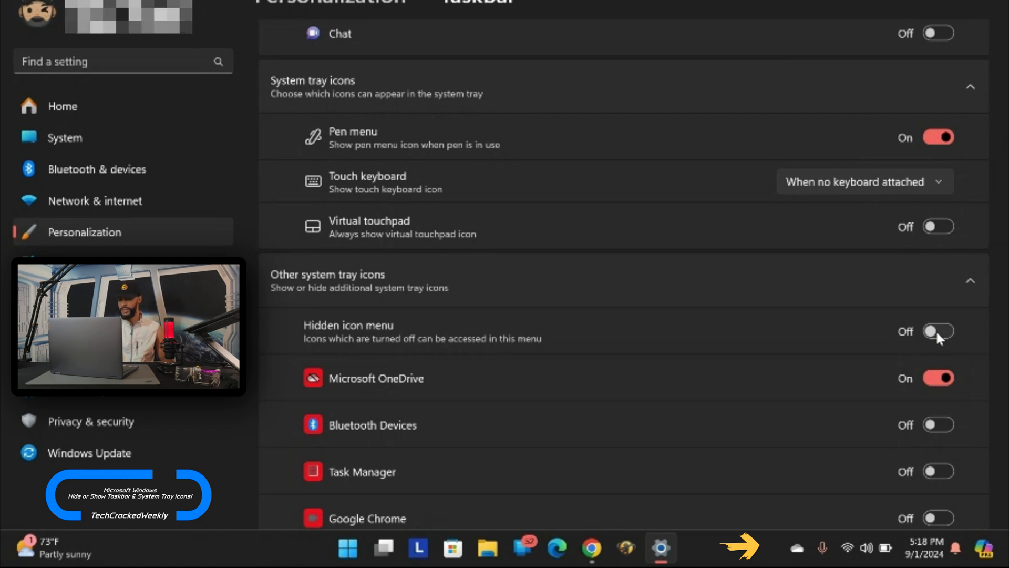
left_click(937, 331)
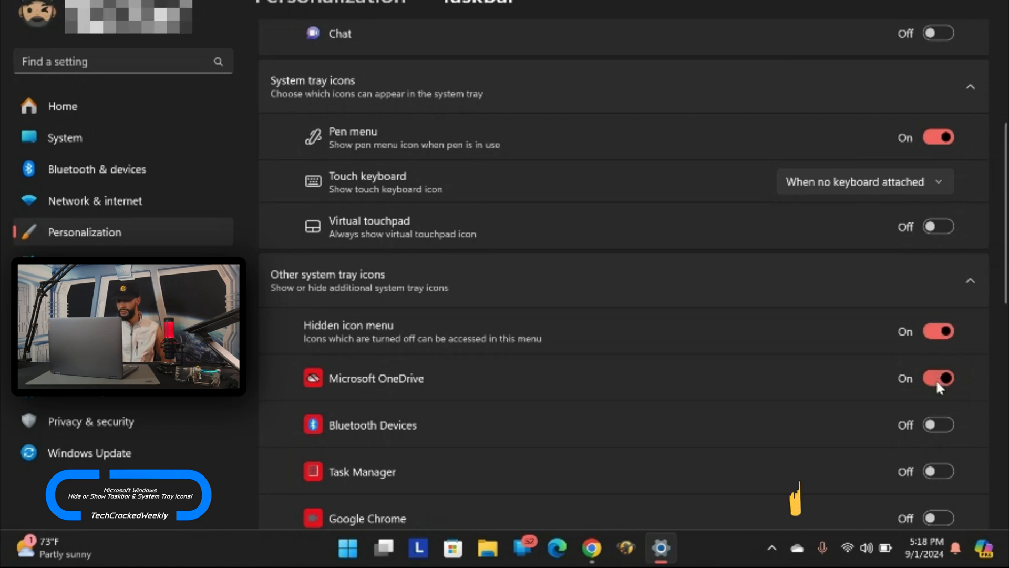
Turn off the OneDrive tray icon and switch Bluetooth Devices on, off, then on.
left_click(938, 377)
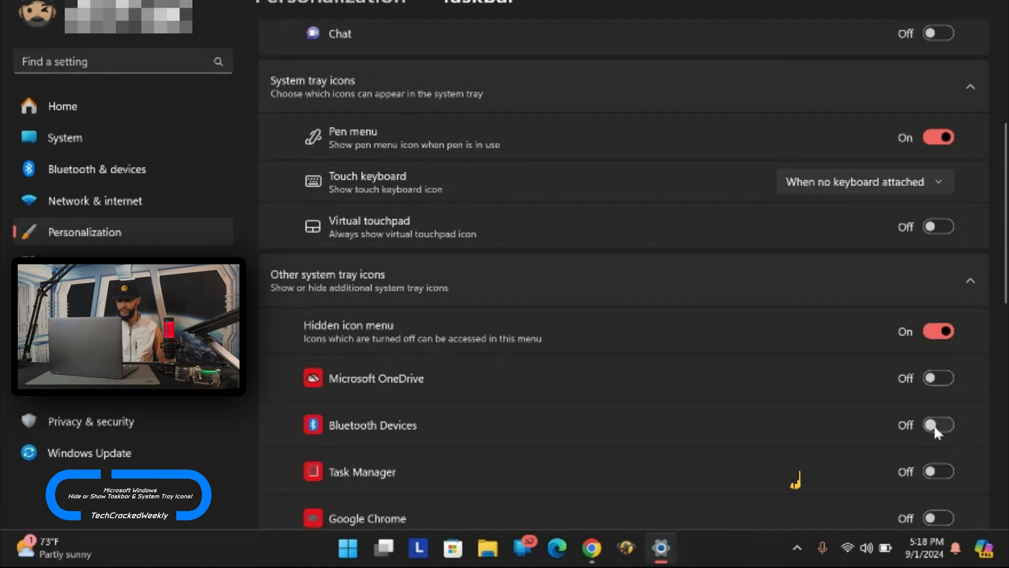
left_click(938, 424)
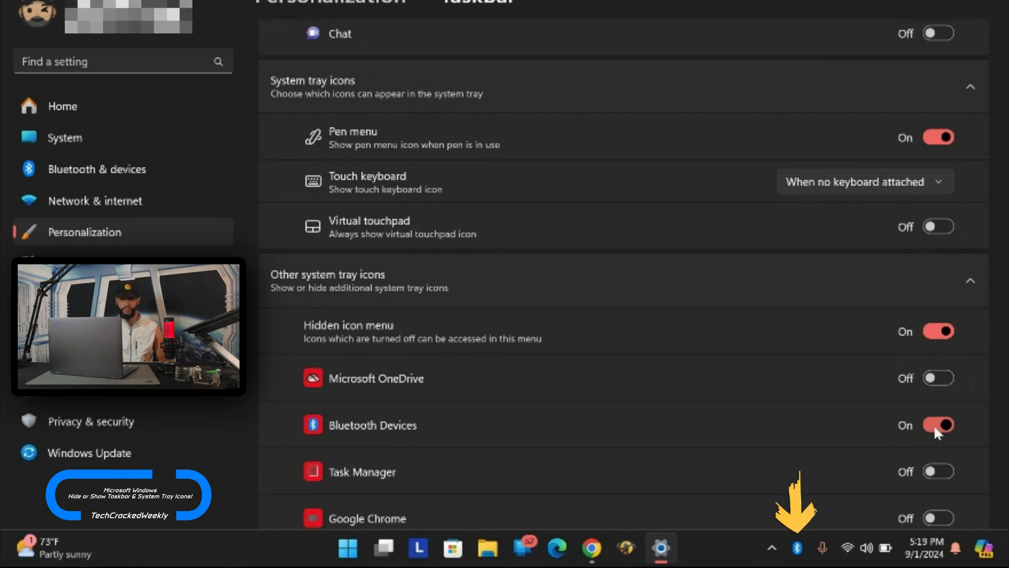
left_click(938, 424)
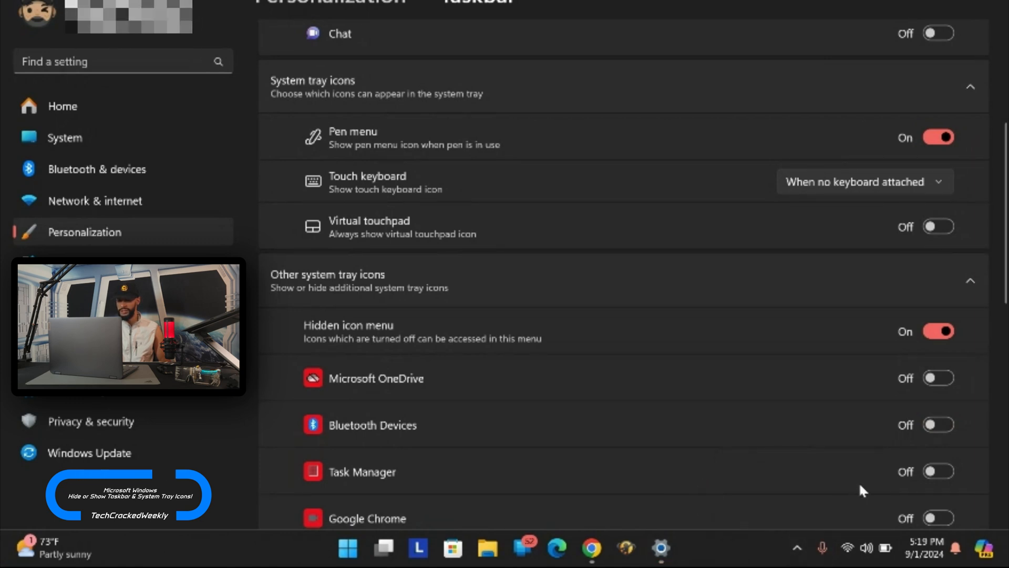
left_click(938, 425)
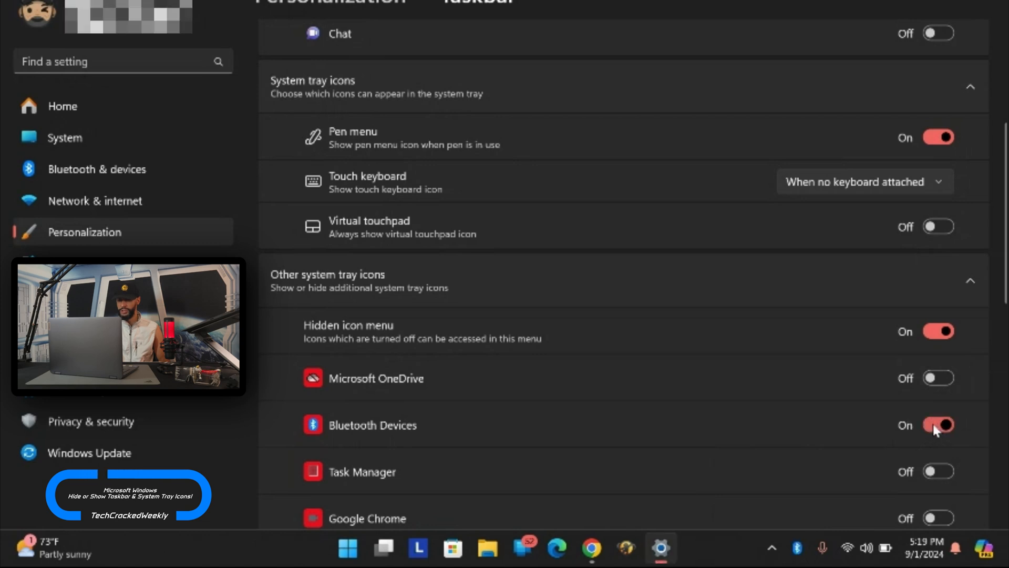
Switch on the Task Manager and Microsoft Phone Link tray icons, checking the hidden-icons overflow.
scroll("down", 3)
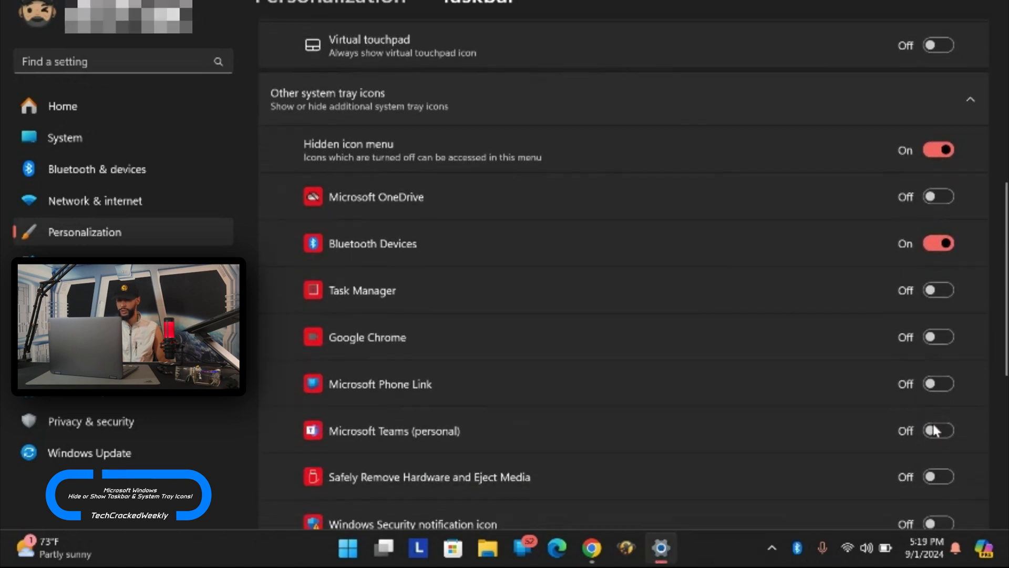
scroll("down", 3)
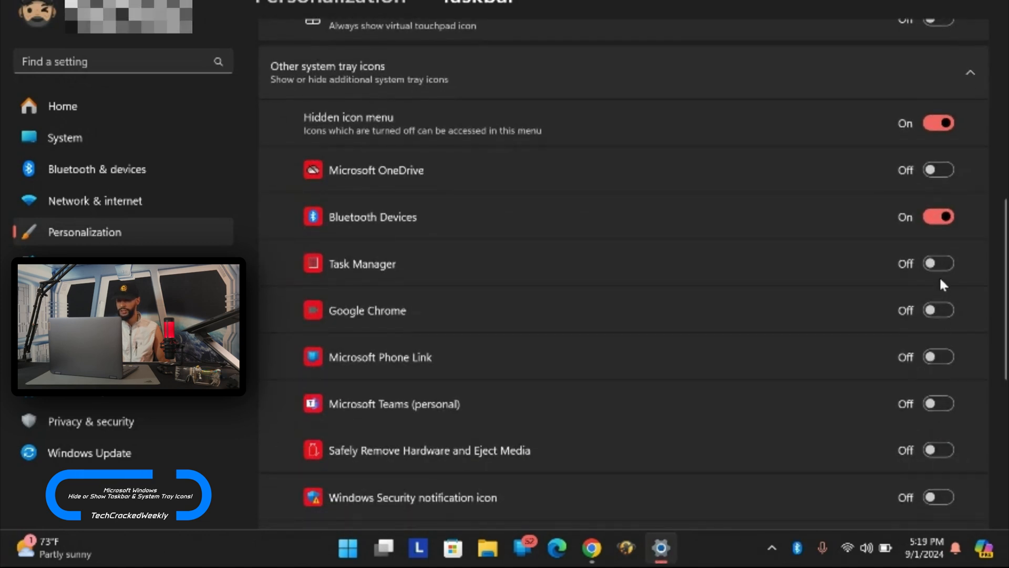
left_click(938, 264)
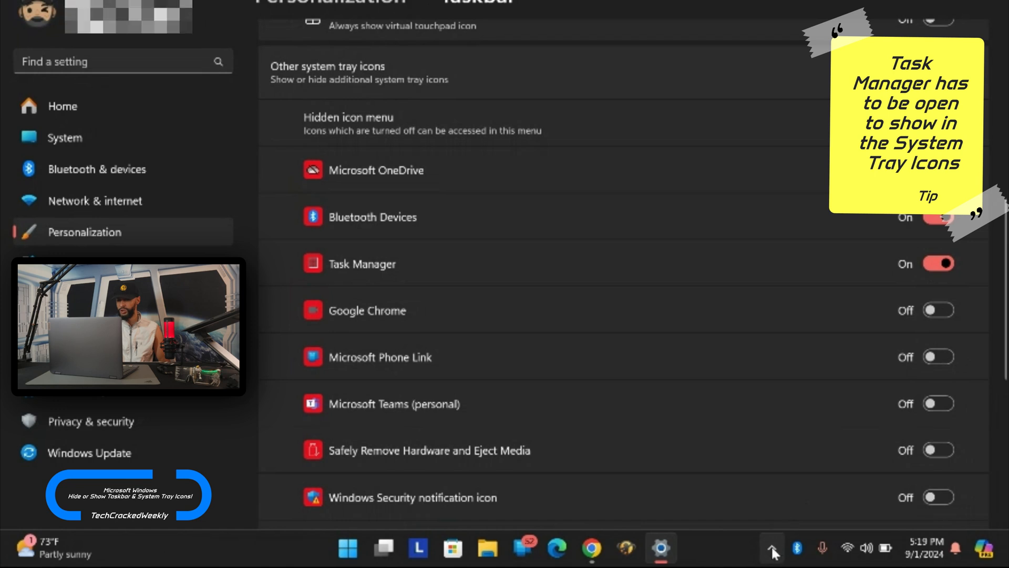
left_click(771, 548)
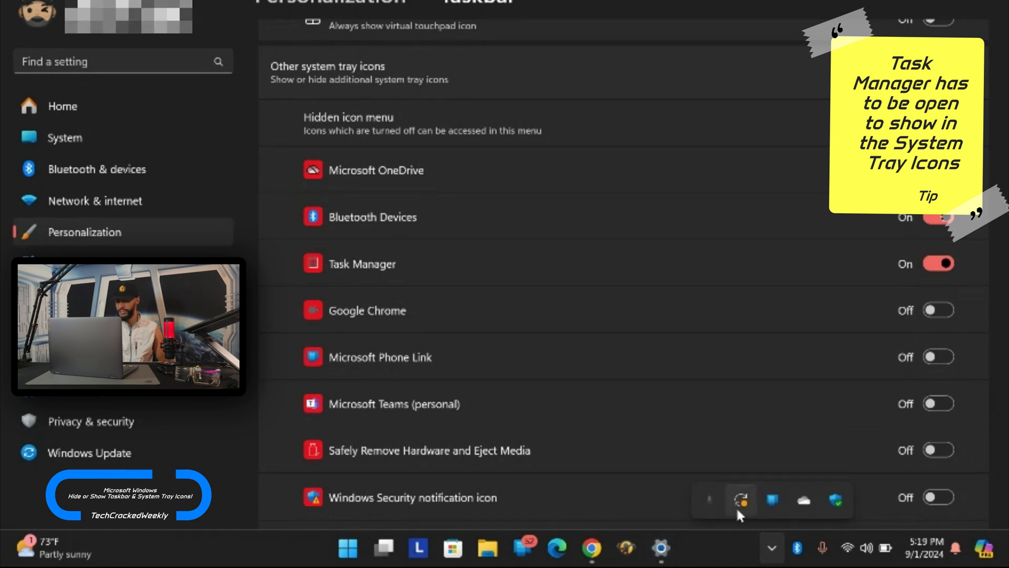
mouse_move(802, 503)
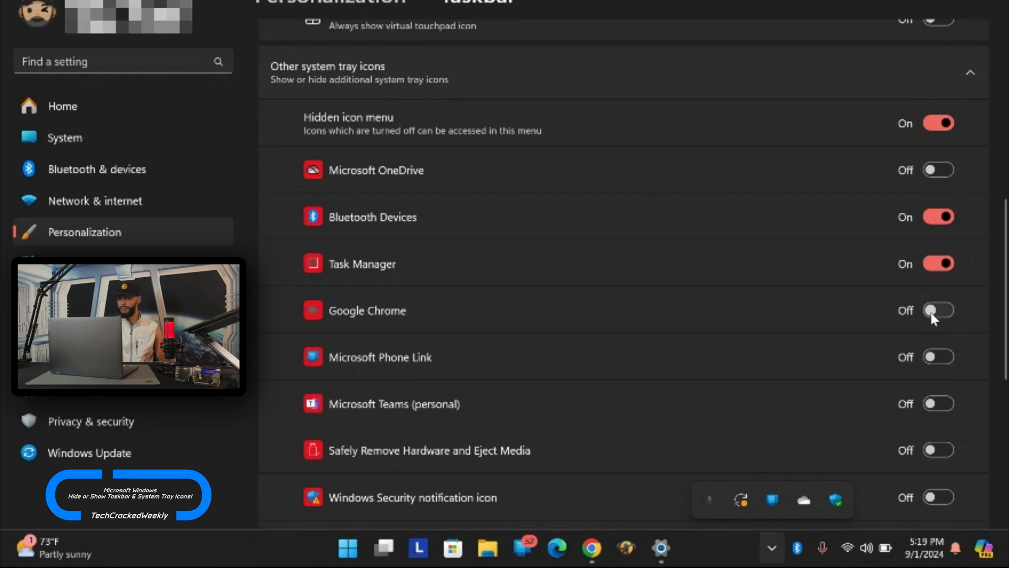
mouse_move(939, 364)
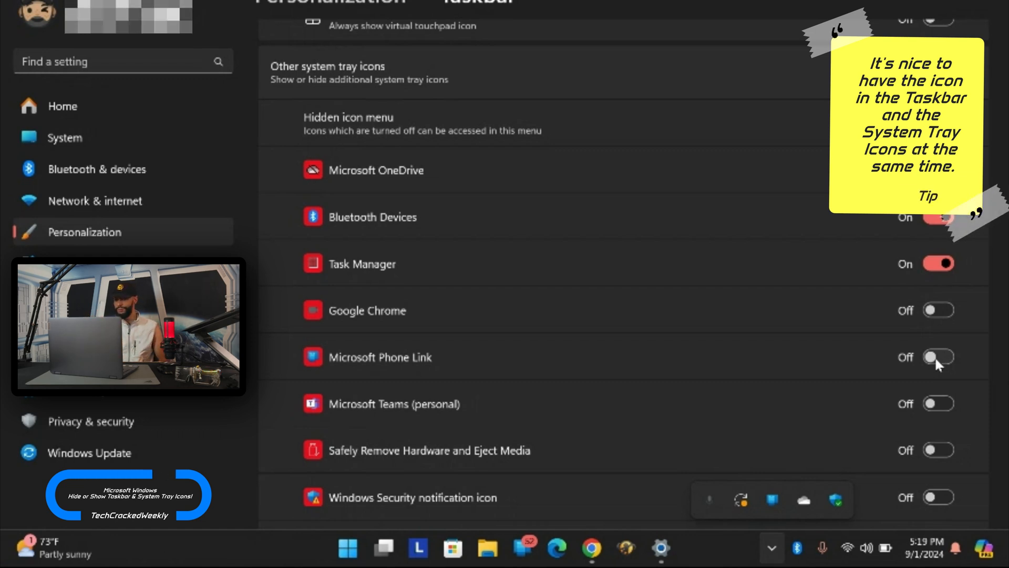
left_click(937, 356)
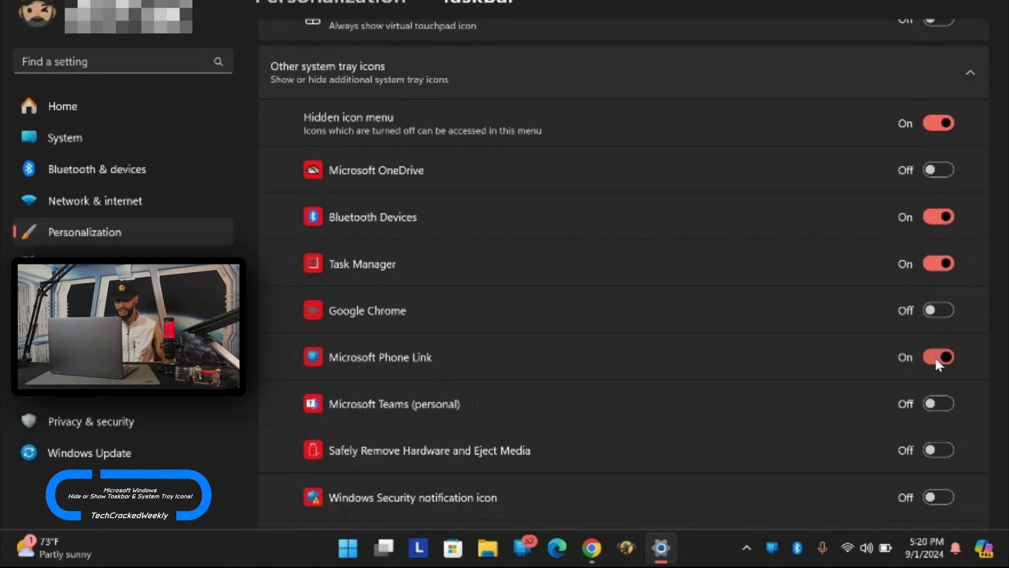
Switch on Safely Remove Hardware, Windows Security notification and Windows Update Status tray icons.
scroll("down", 3)
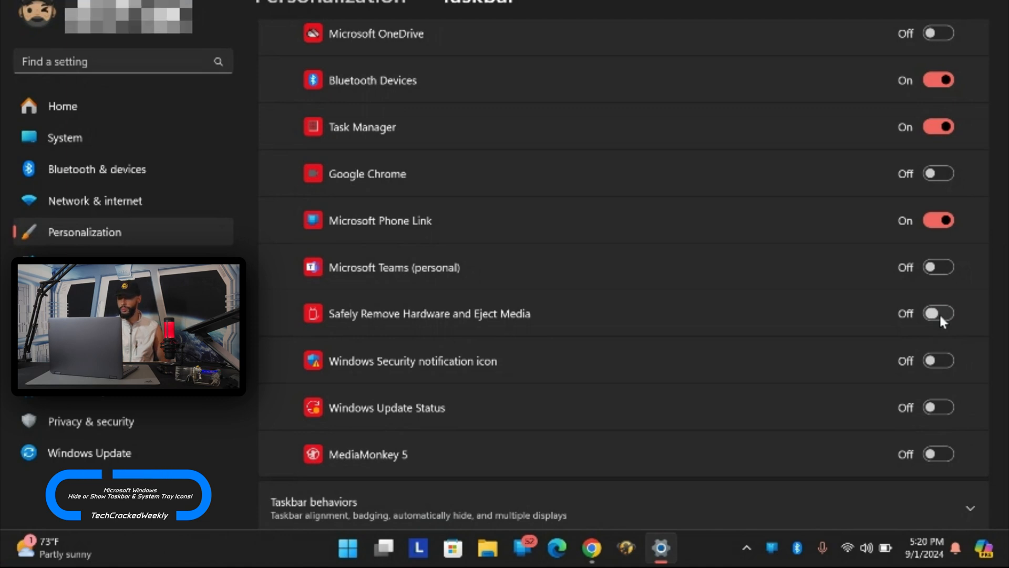
left_click(938, 313)
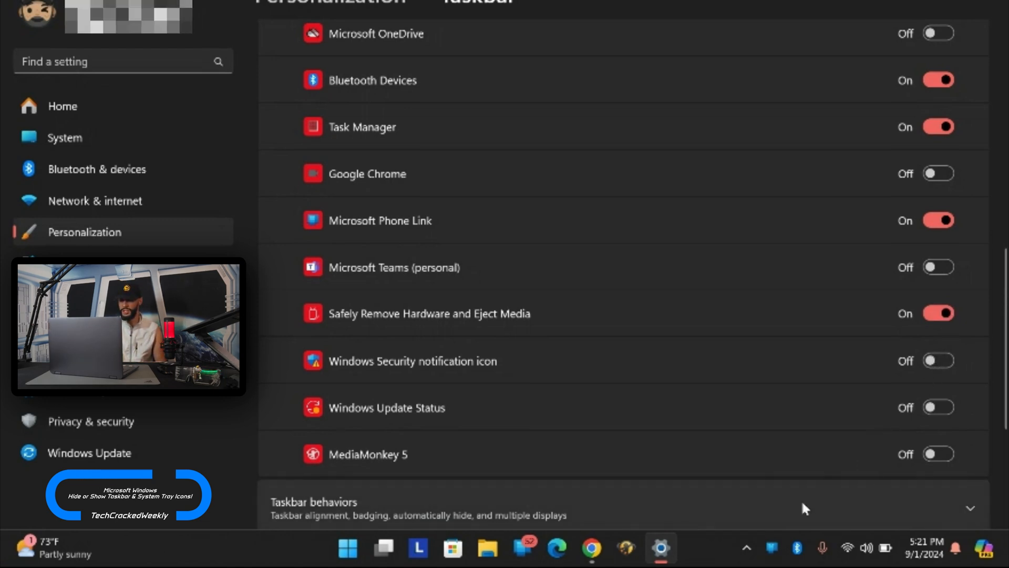
left_click(745, 547)
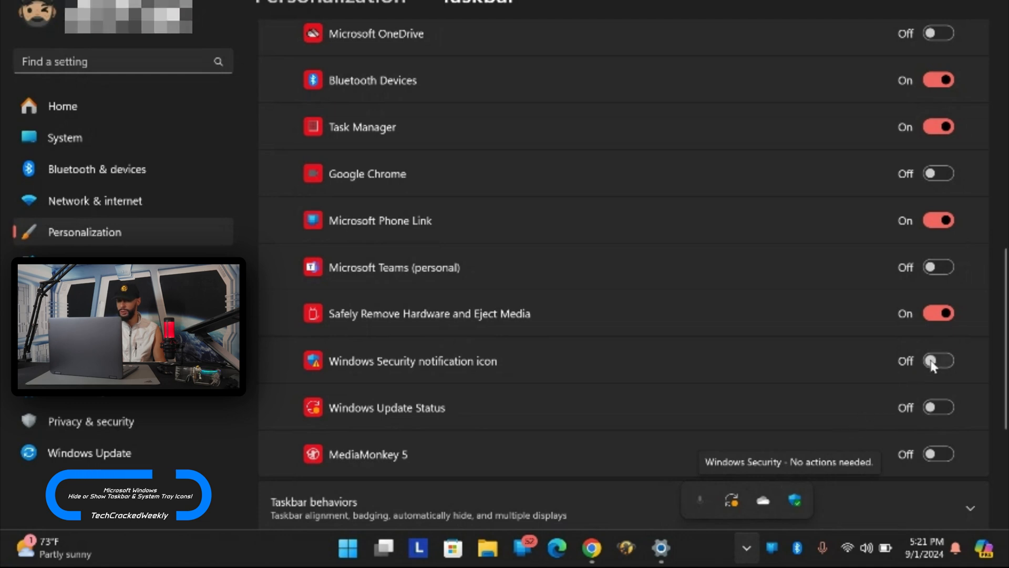
left_click(938, 361)
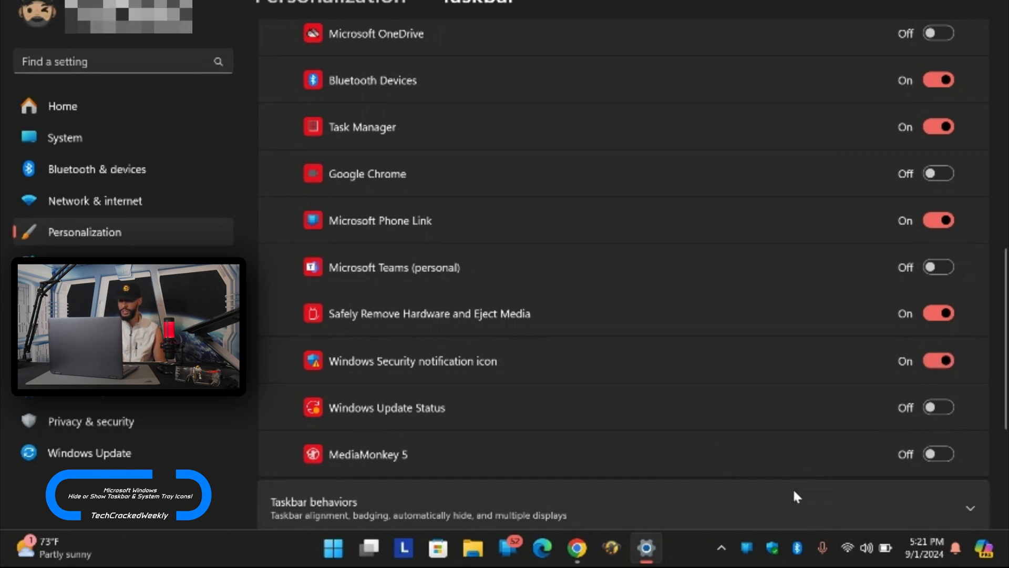
mouse_move(722, 548)
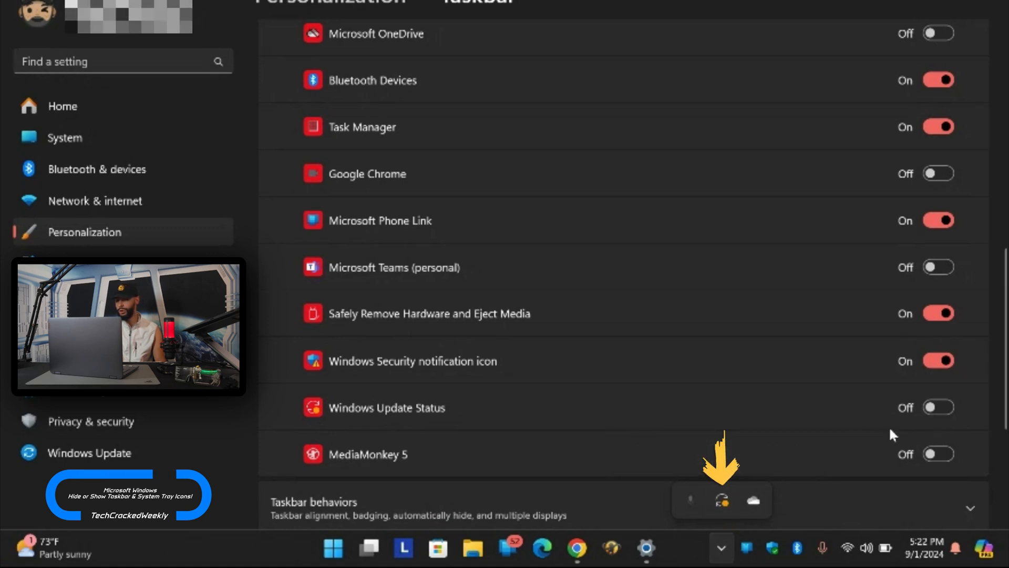
left_click(938, 407)
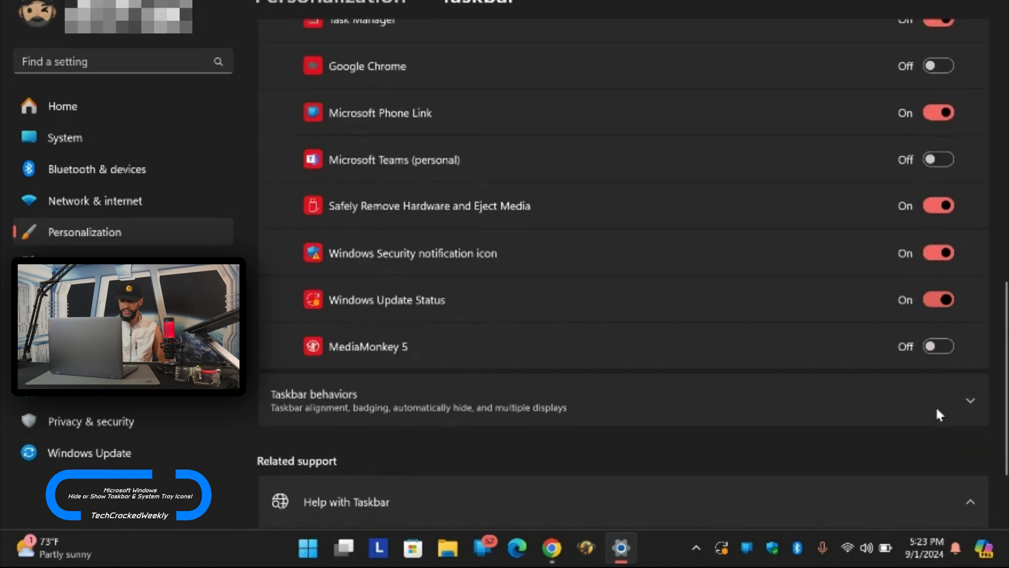
Expand Taskbar behaviors and tick 'Automatically hide the taskbar'.
scroll("down", 3)
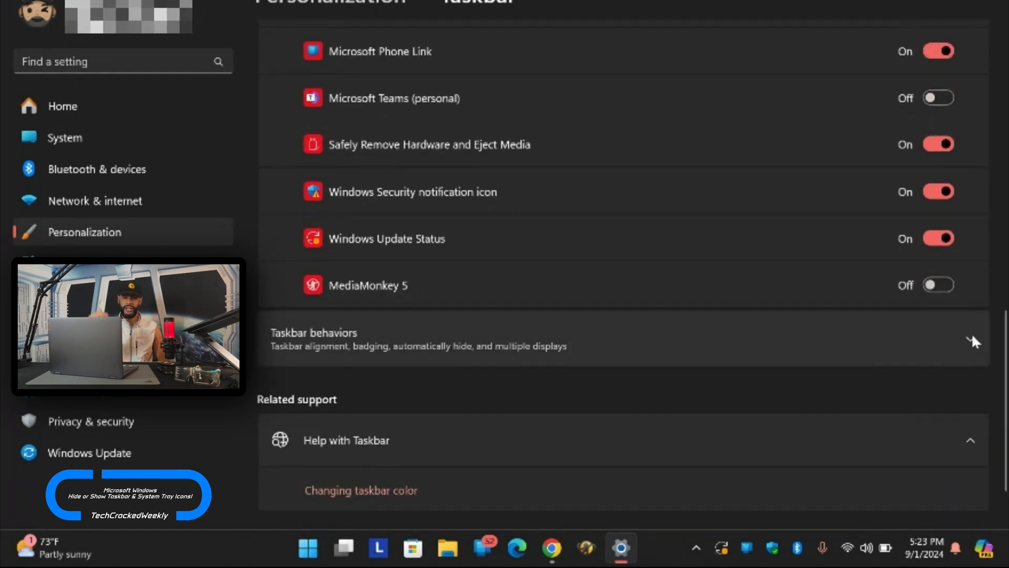
left_click(313, 338)
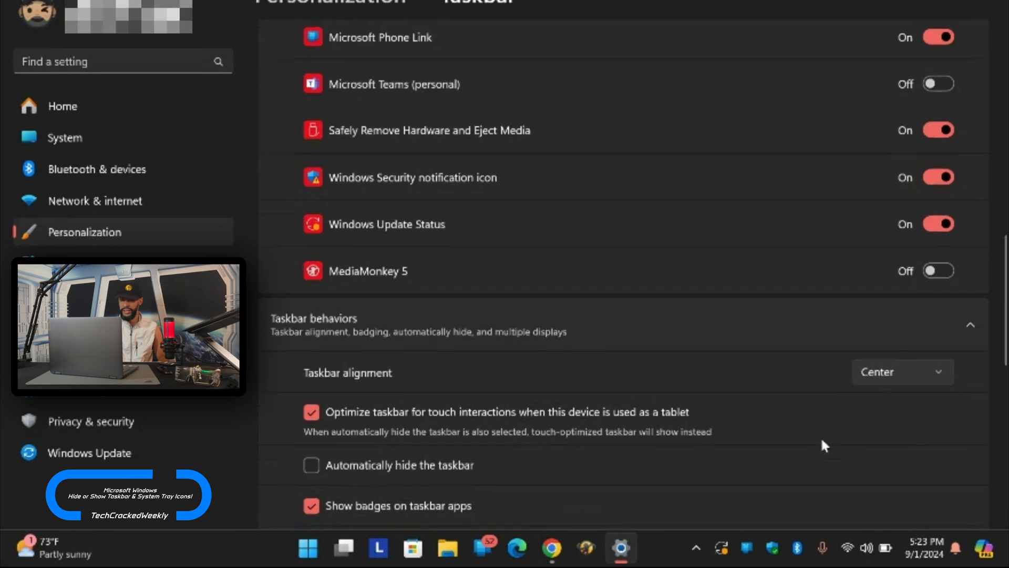
scroll("down", 3)
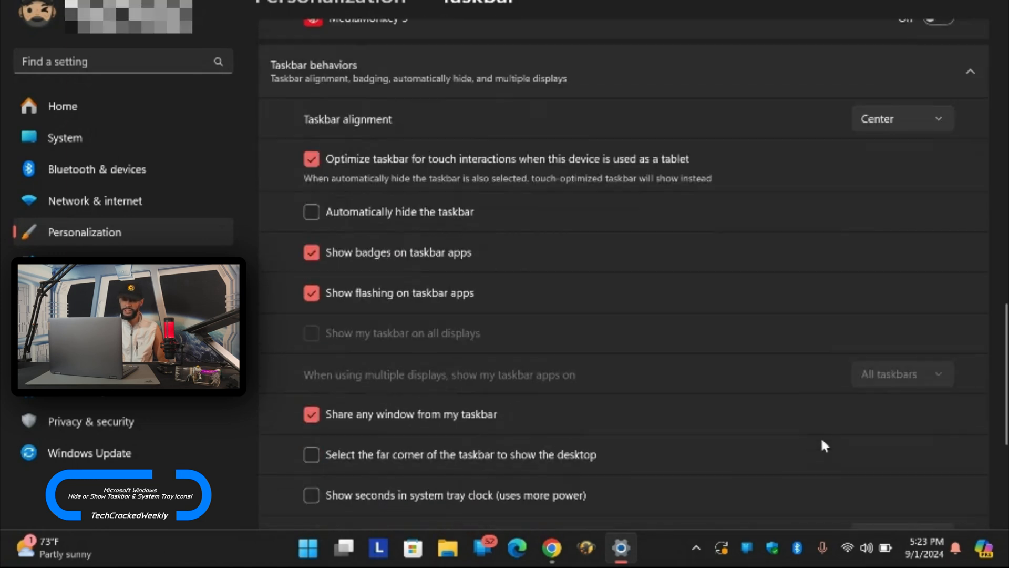
scroll("down", 3)
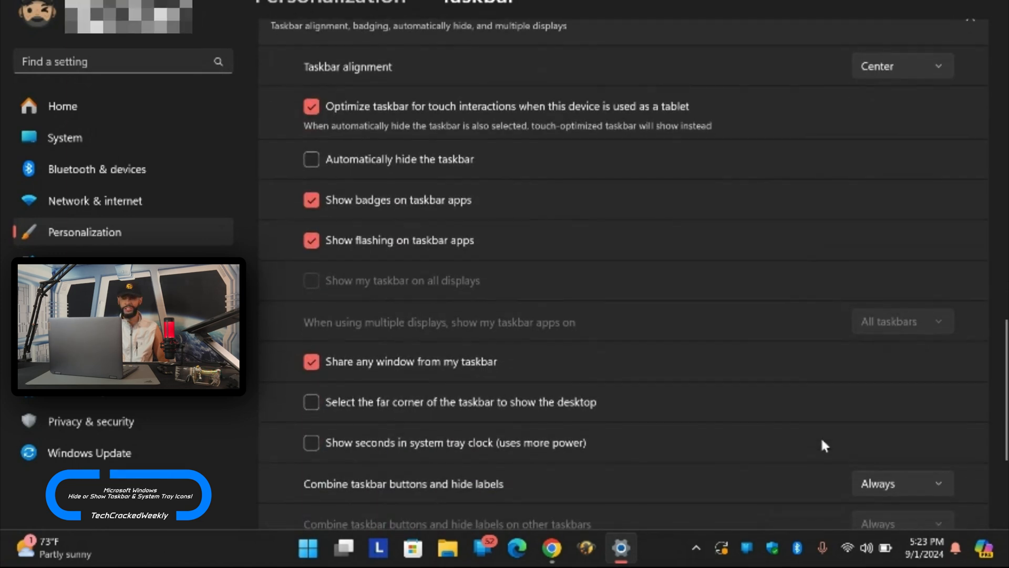
mouse_move(624, 303)
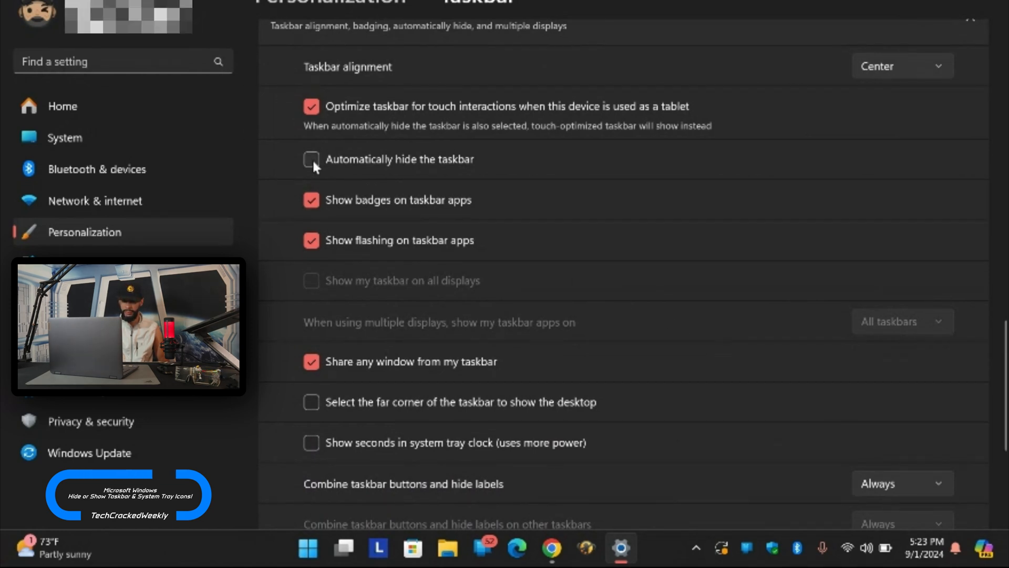
left_click(312, 159)
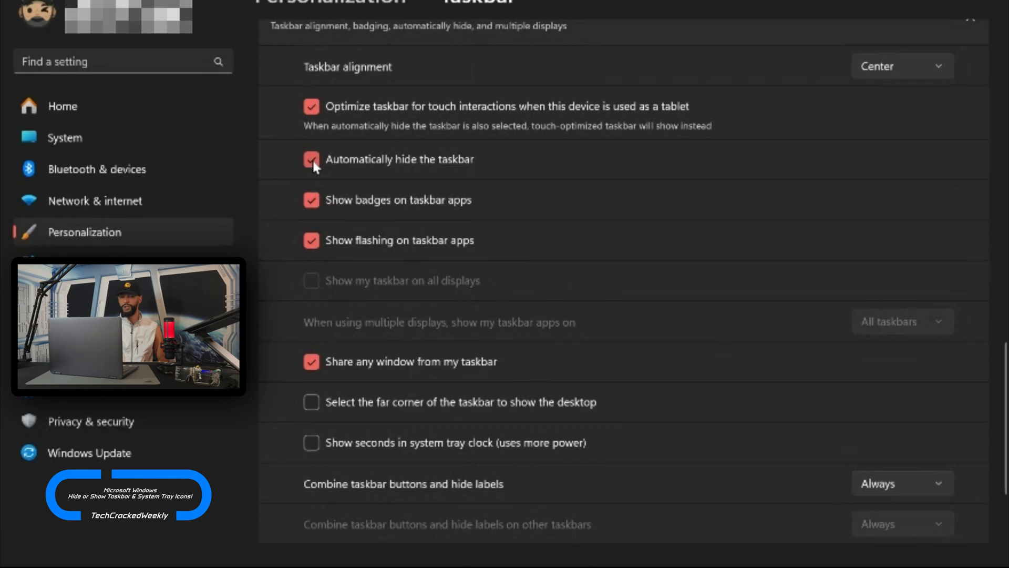